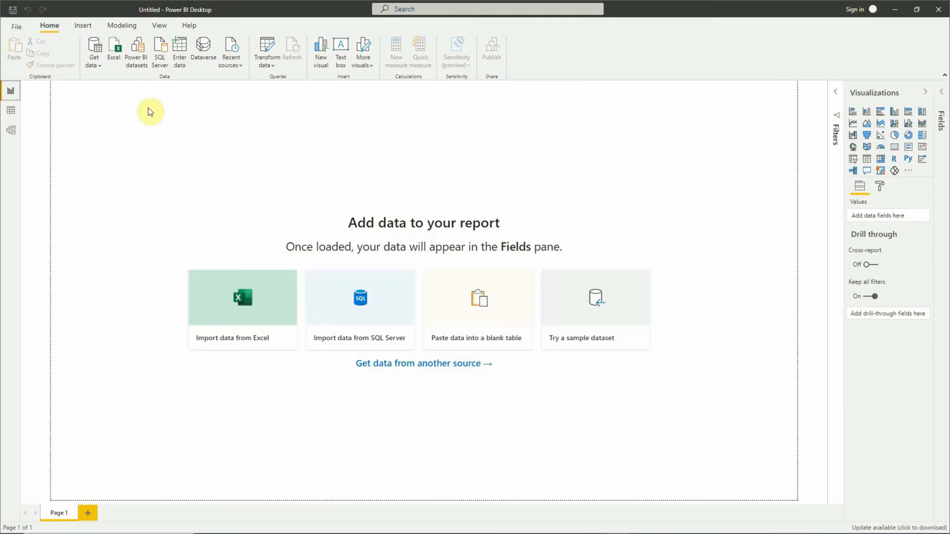
# Open the Get data list of data sources from the Home ribbon
pyautogui.click(93, 52)
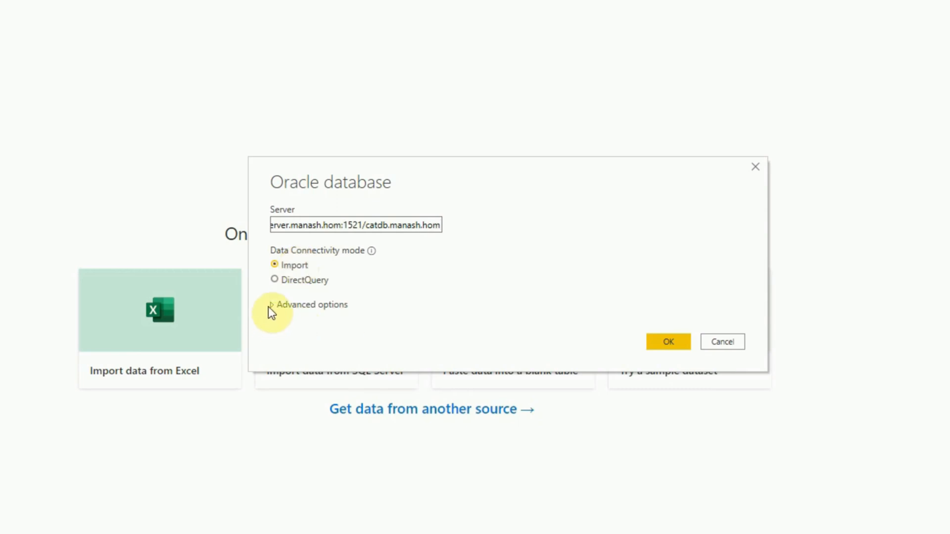
# Expand Advanced options in the Oracle database dialog
pyautogui.click(274, 305)
pyautogui.write('select sysdate sd from dual')
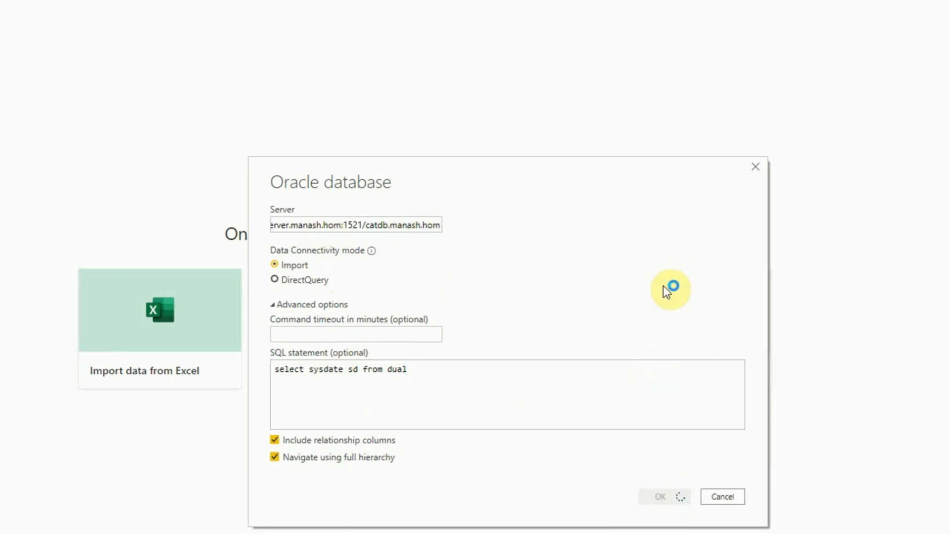
# Submit the Oracle connection with the query 'select sysdate sd from dual'
pyautogui.click(663, 497)
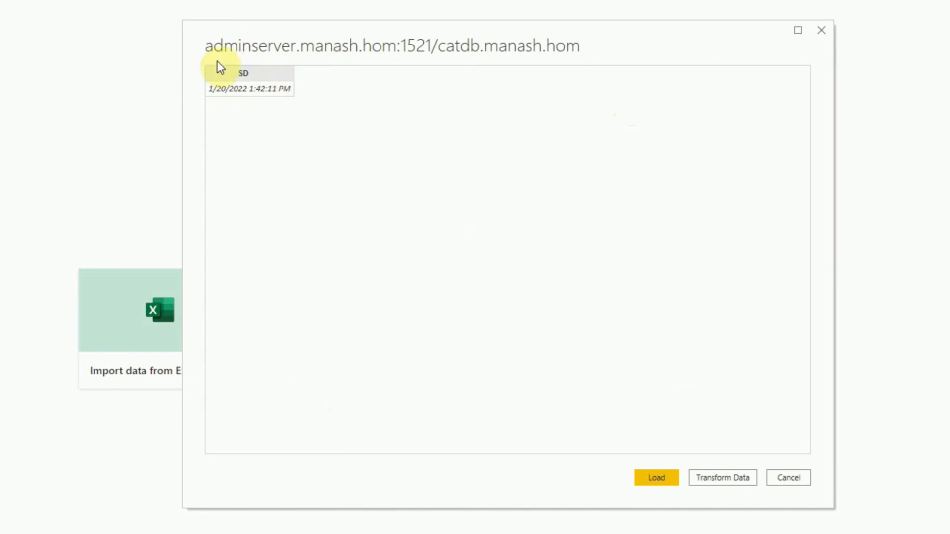
pyautogui.moveTo(192, 95)
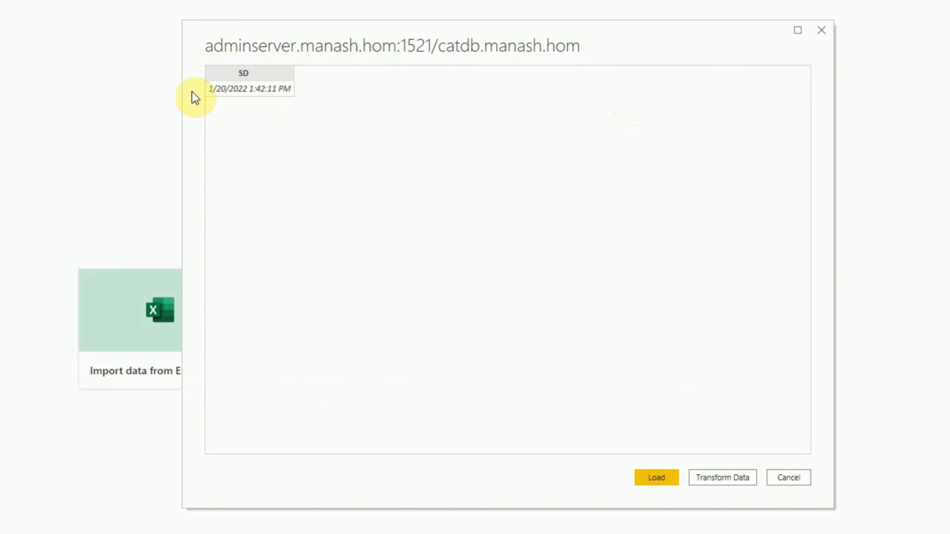
# Load the previewed SD system date result into the report model
pyautogui.click(655, 477)
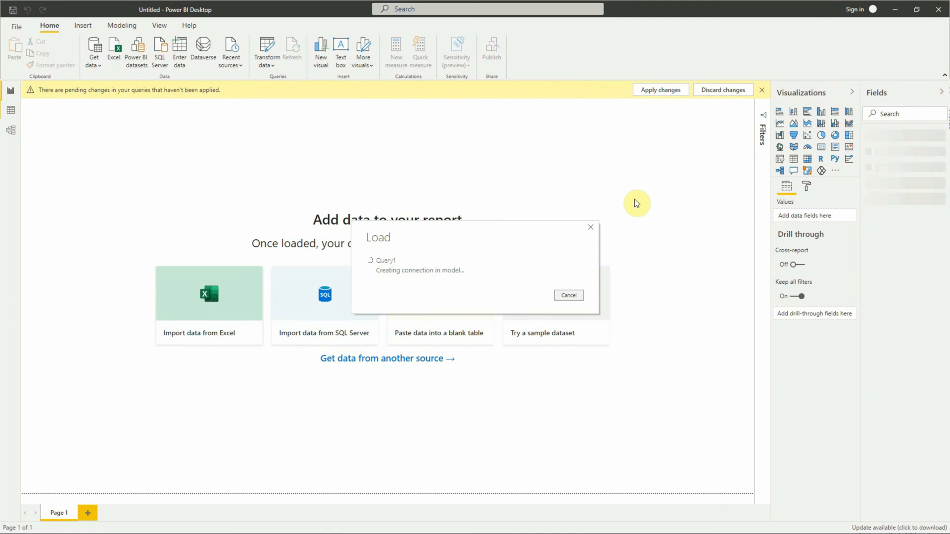